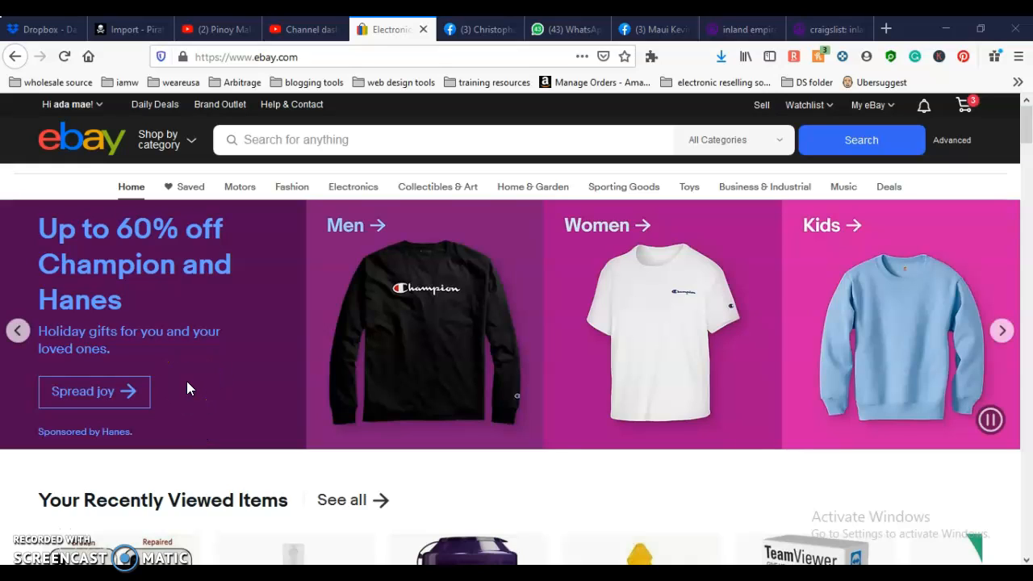
- Open Selling from the My eBay menu to reach the Seller Hub overview
click(871, 105)
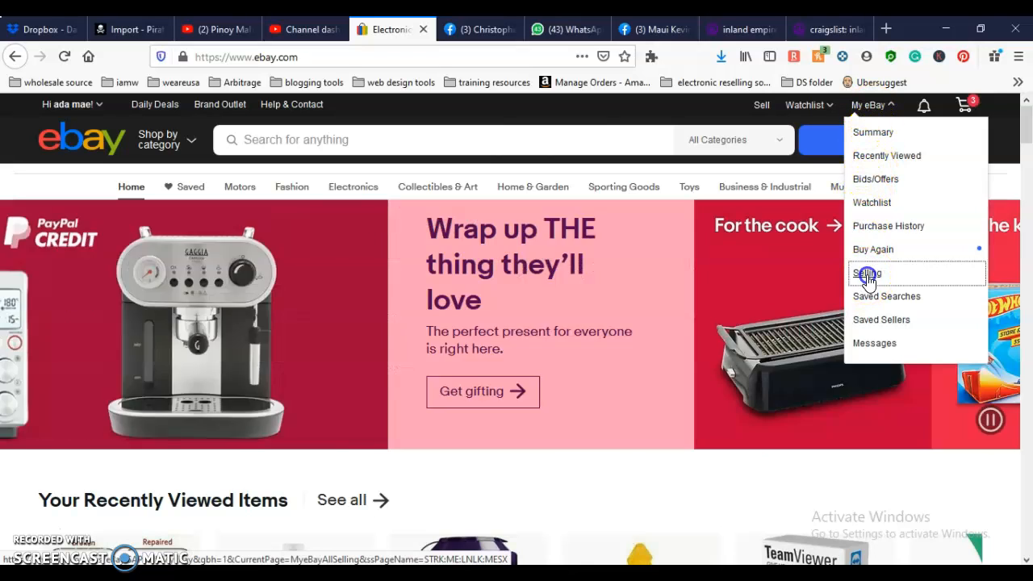
click(868, 276)
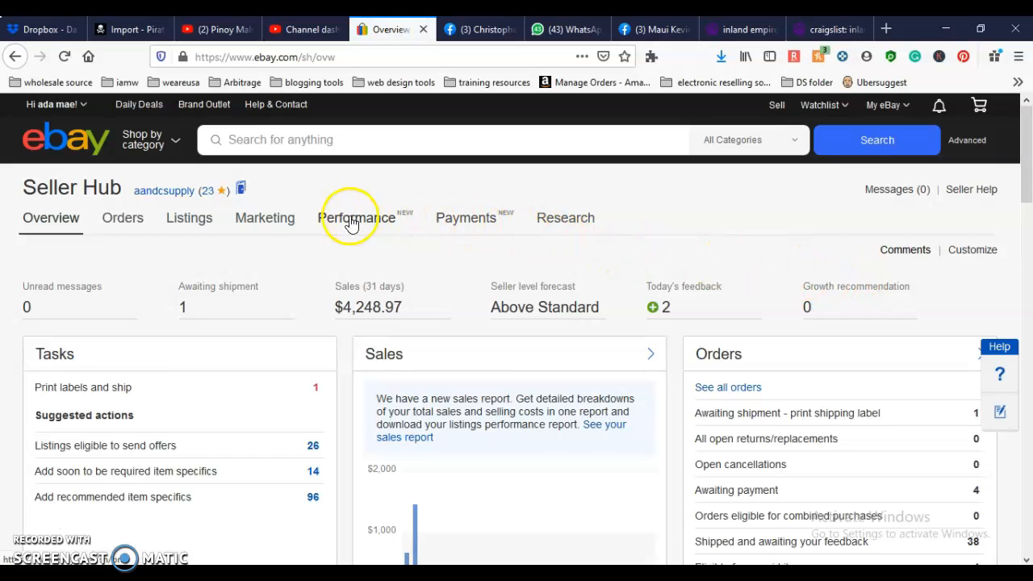
- Open All orders and expand the actions for the WD My Passport 2TB order
click(122, 217)
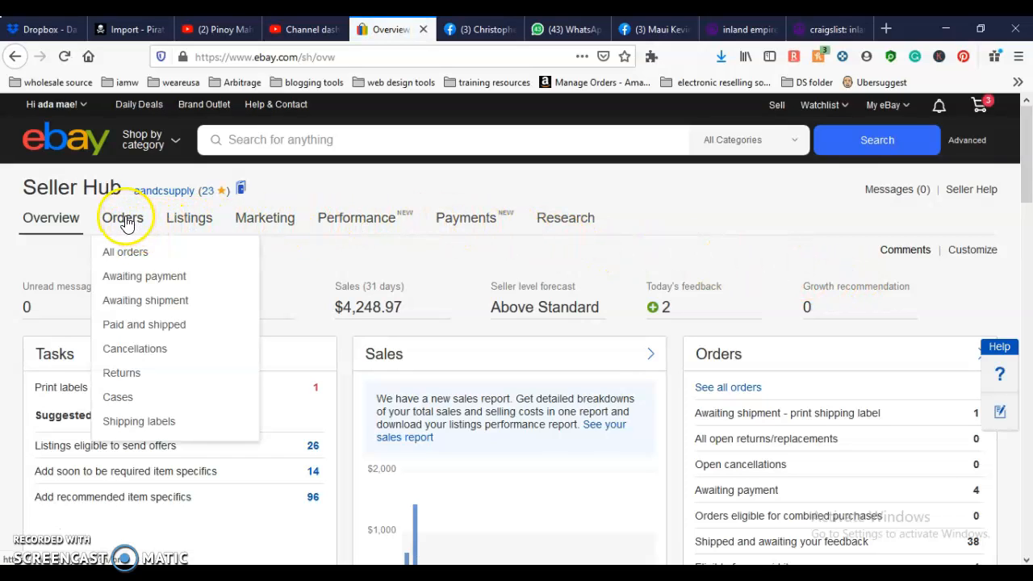
mouse_move(121, 257)
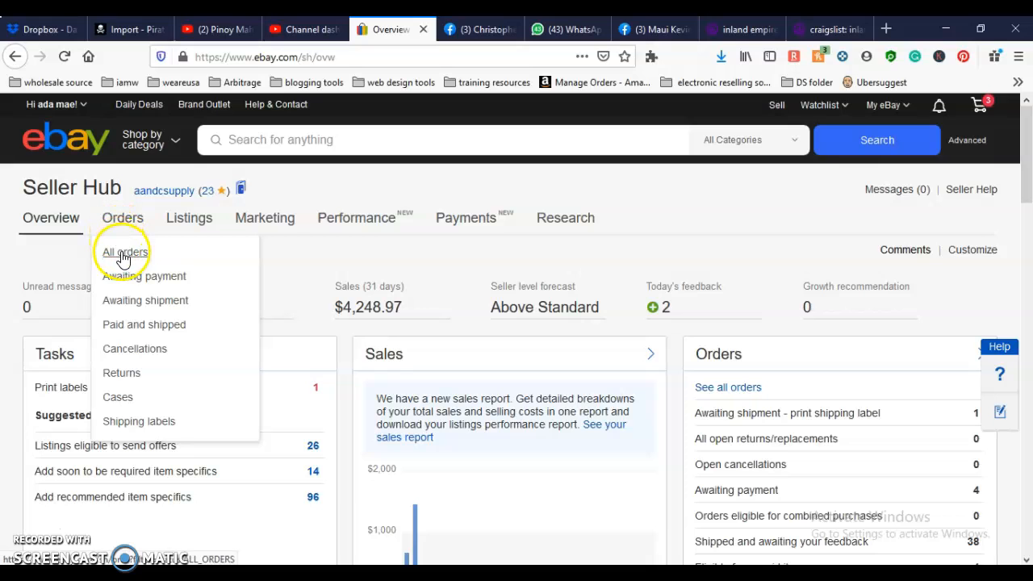
click(122, 251)
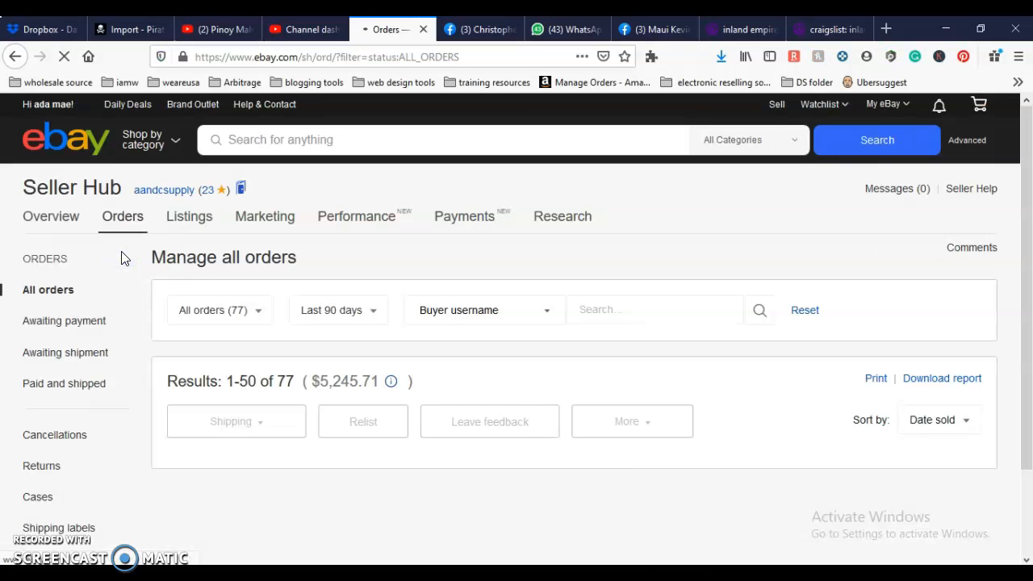
scroll(down, 3)
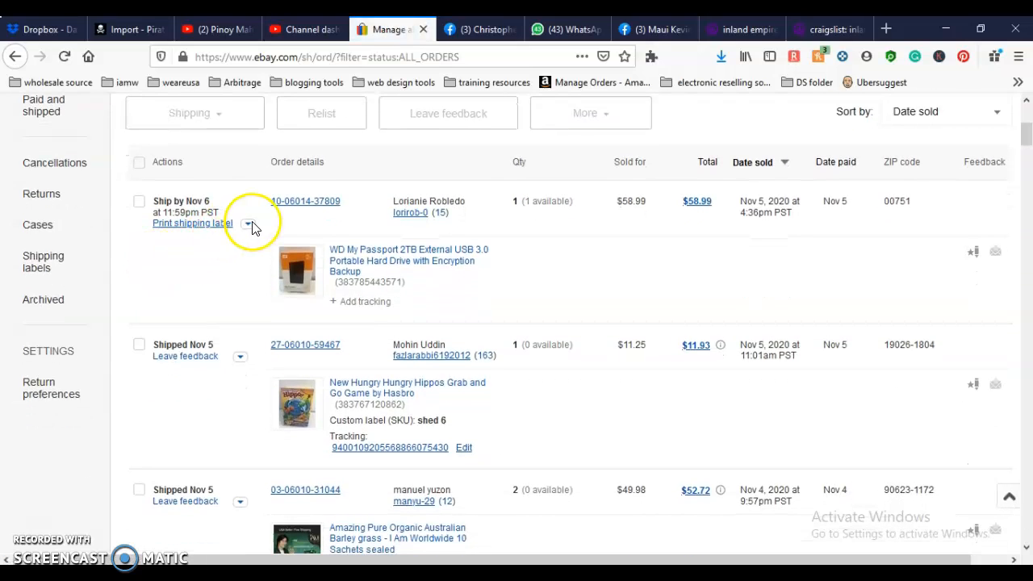
click(249, 223)
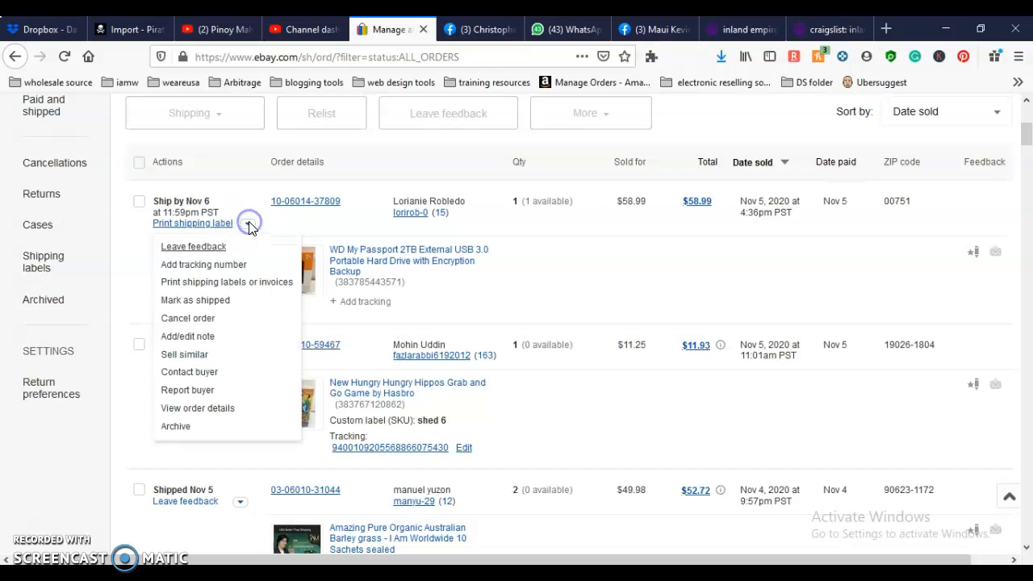
mouse_move(184, 354)
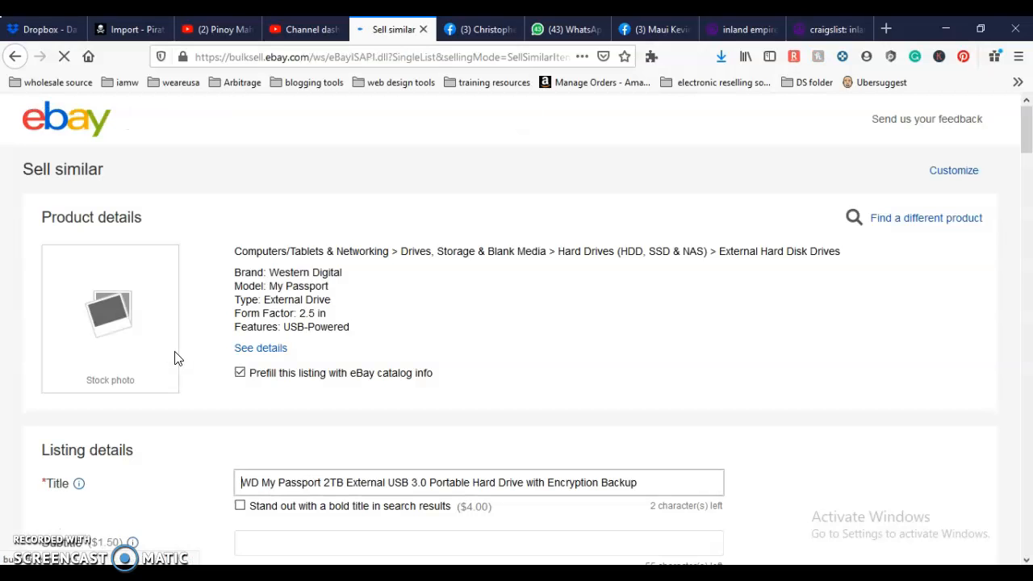
scroll(down, 3)
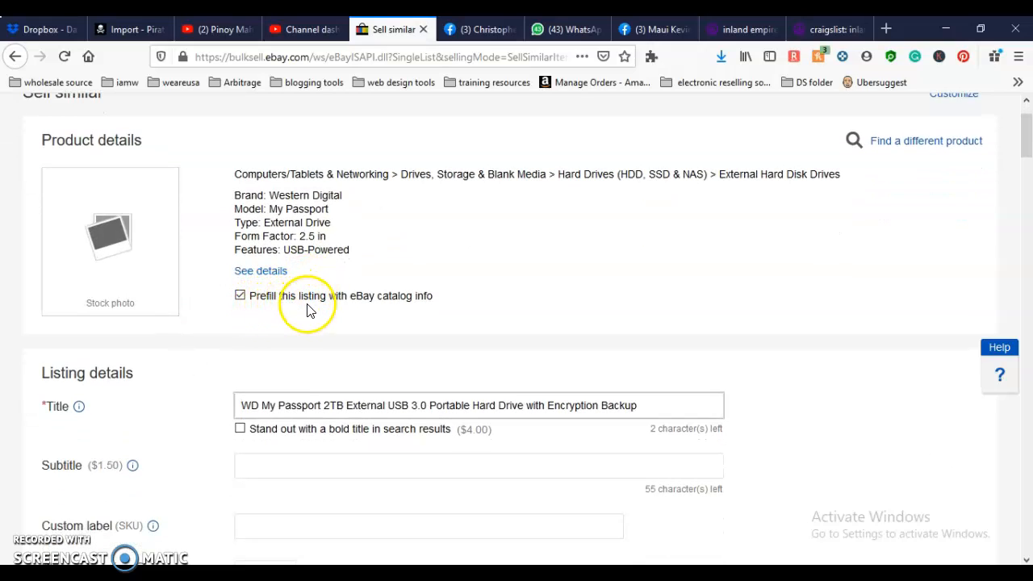
mouse_move(441, 323)
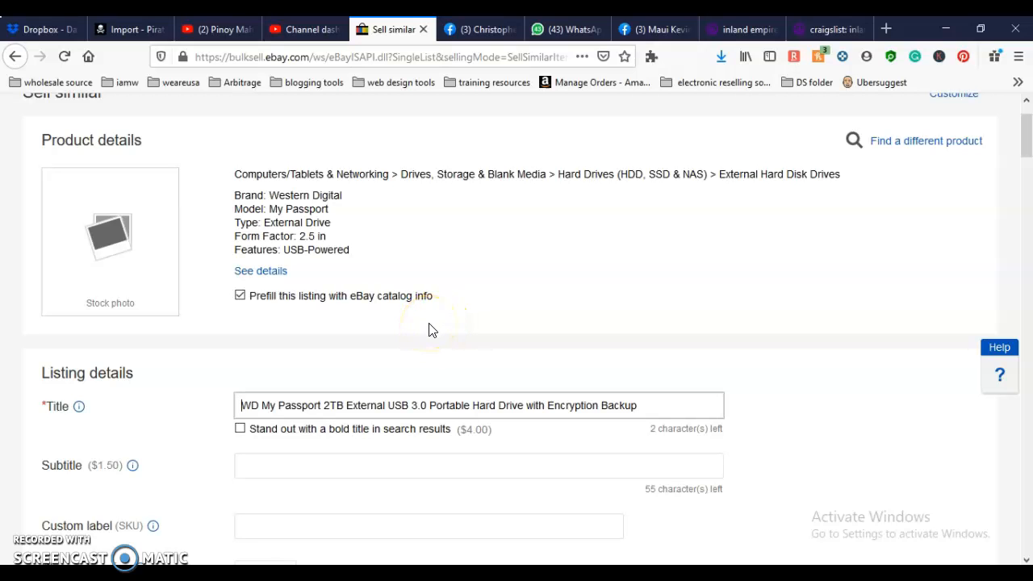
scroll(down, 3)
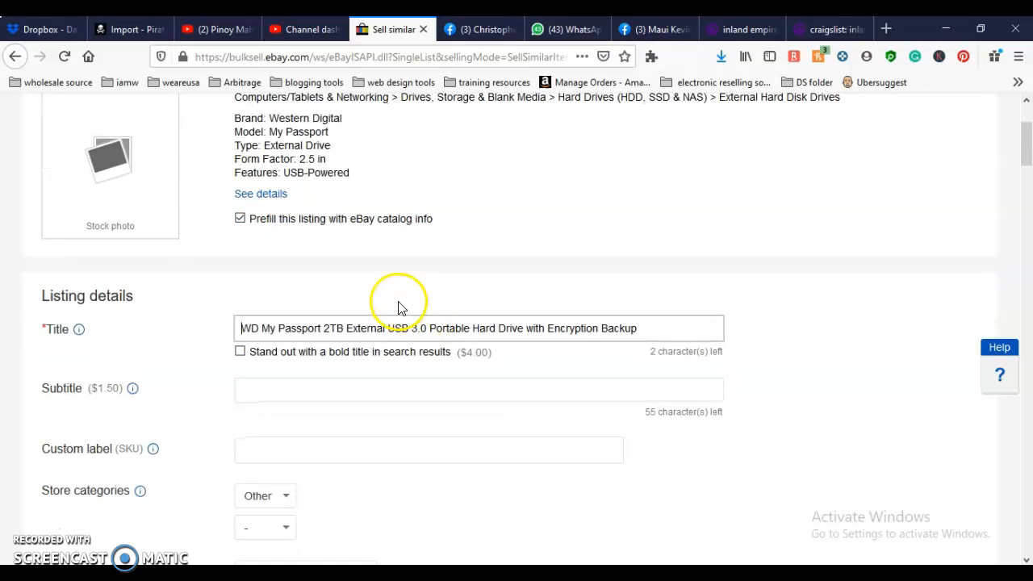
scroll(down, 3)
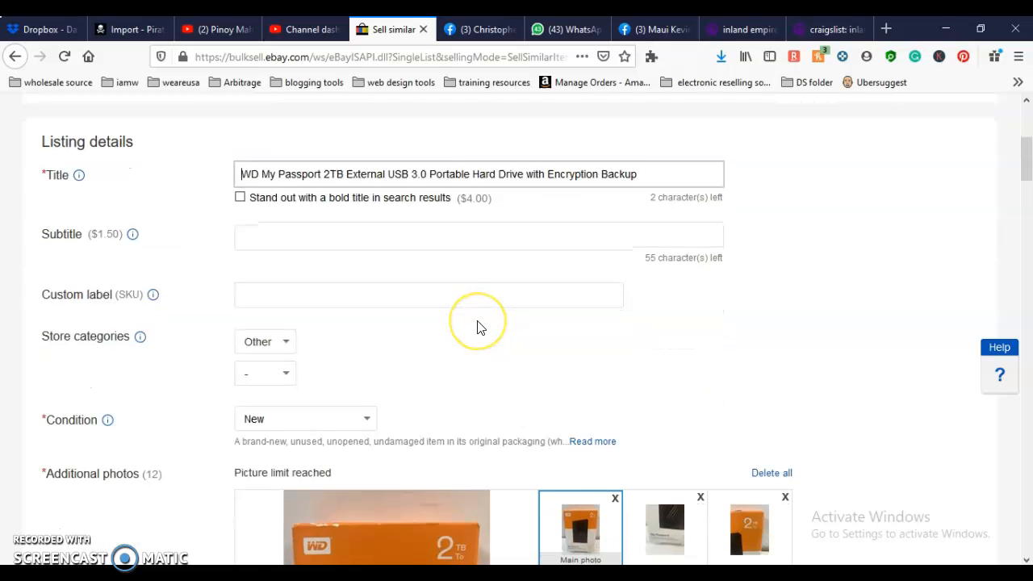
scroll(down, 3)
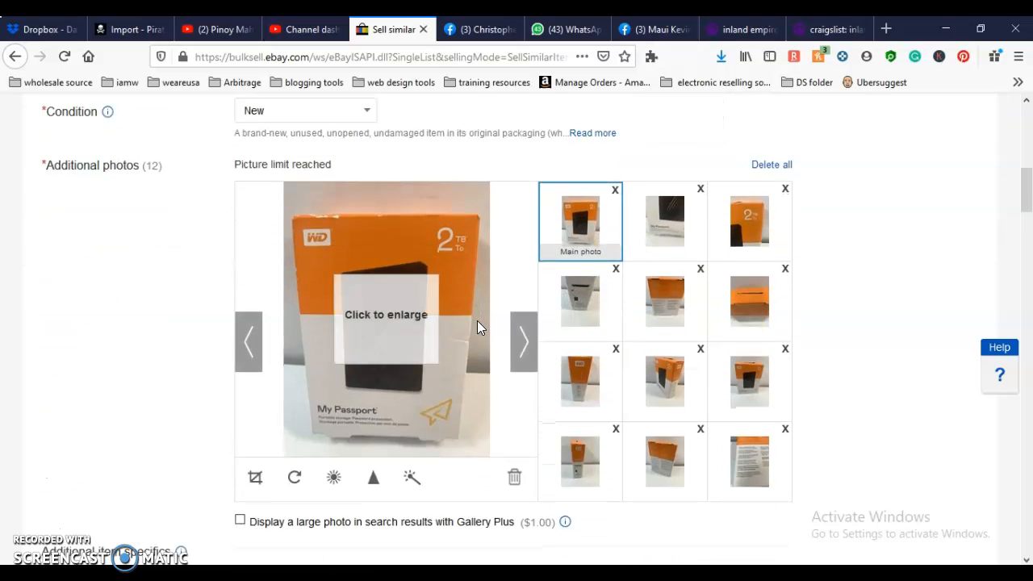
scroll(down, 3)
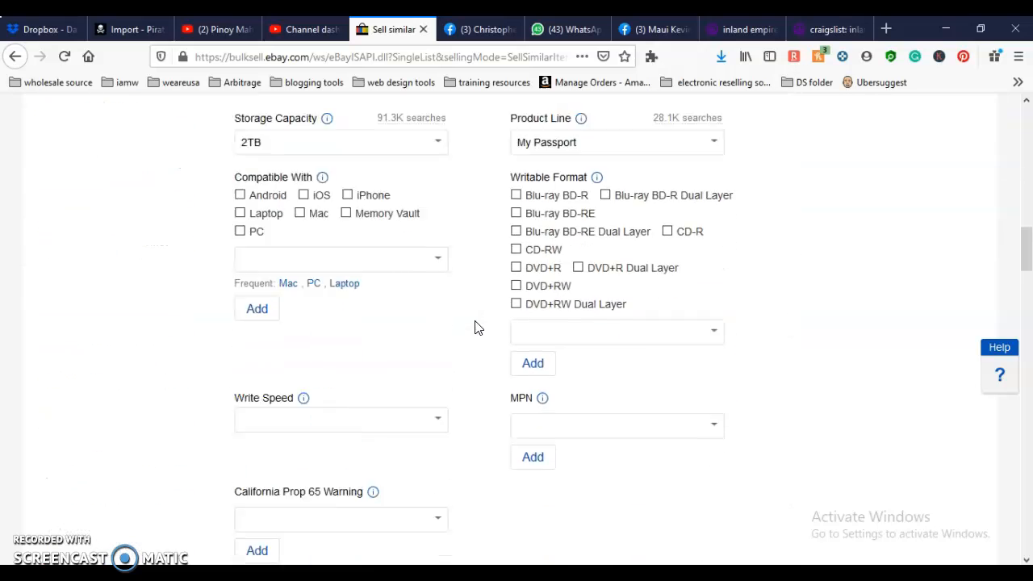
scroll(down, 3)
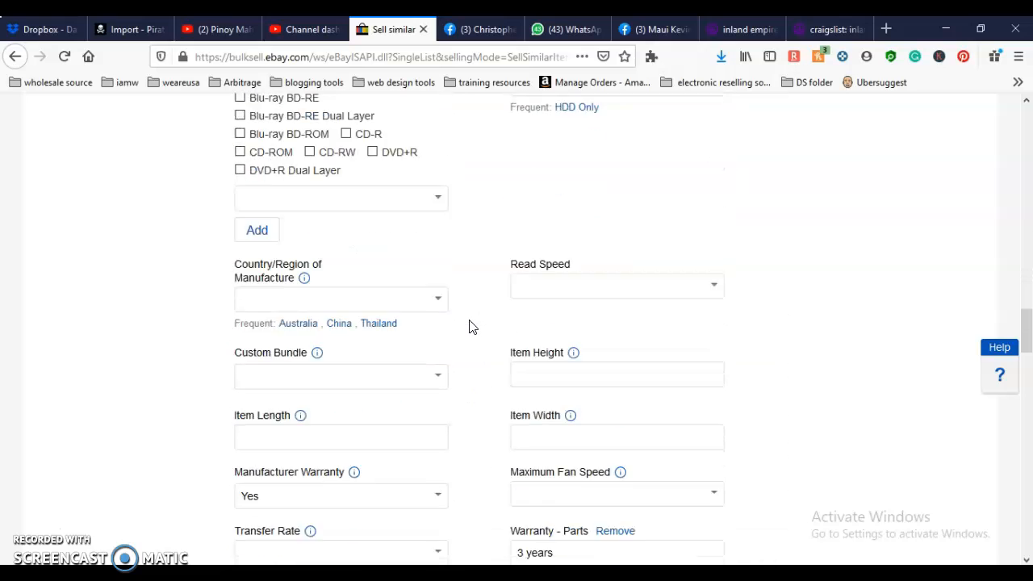
scroll(down, 3)
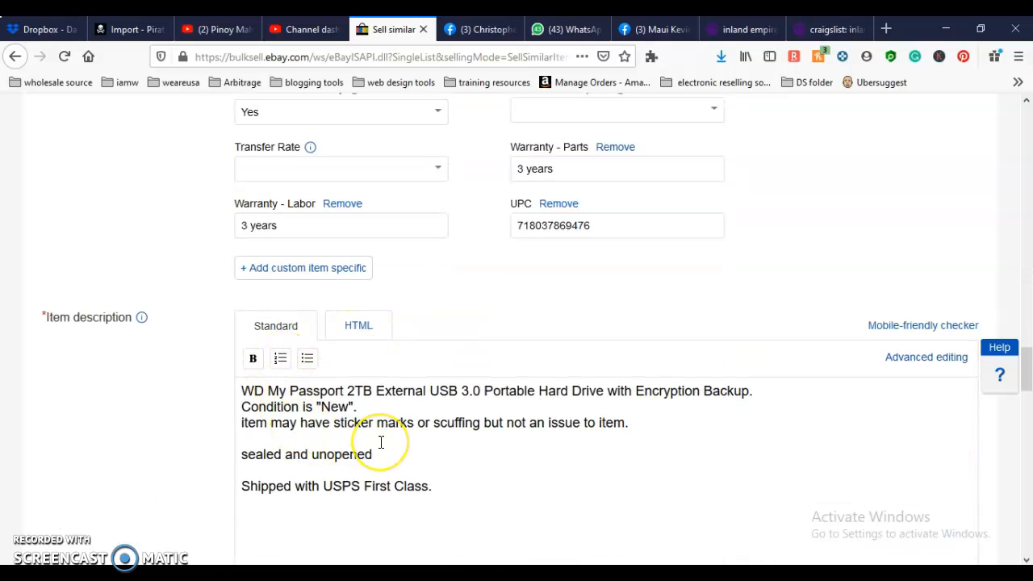
- Enter 1 as the quantity in the listing's Selling details
scroll(down, 3)
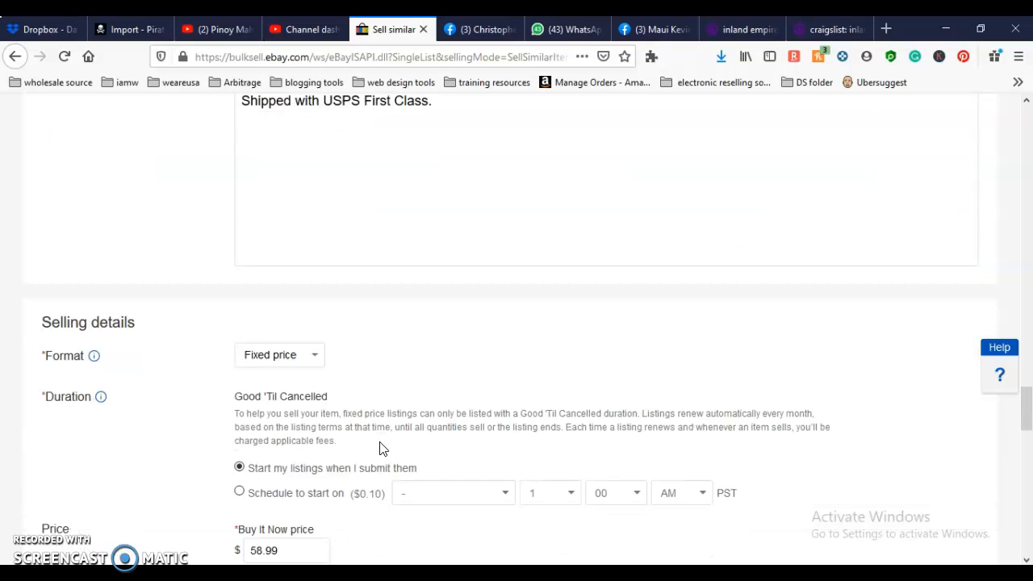
scroll(down, 3)
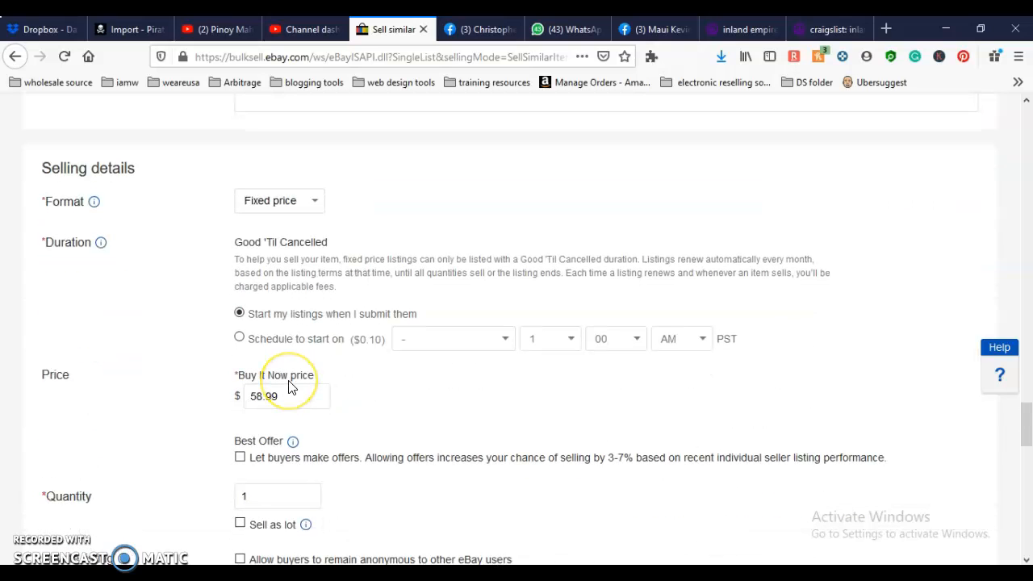
scroll(down, 3)
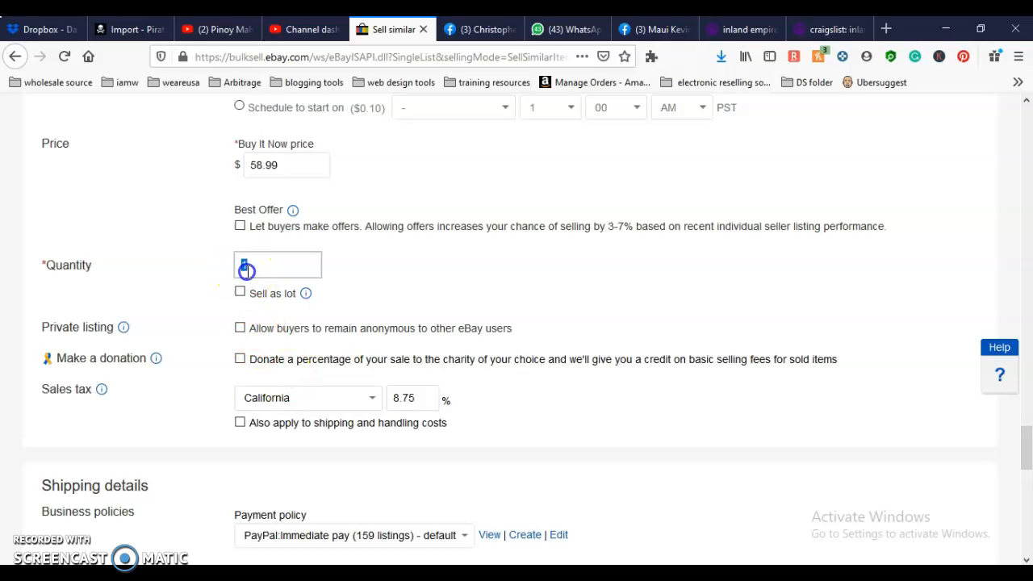
text(1)
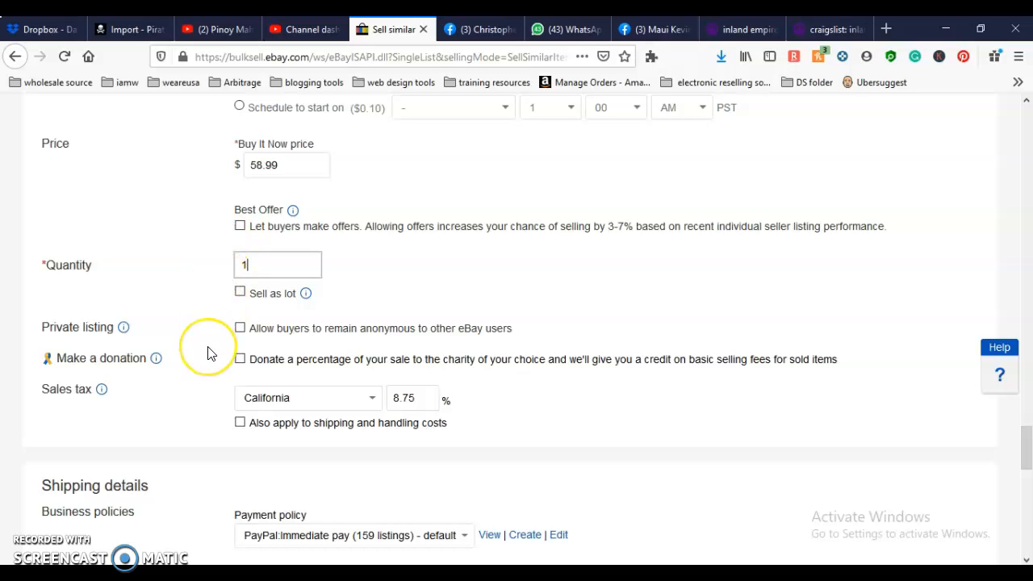
scroll(down, 3)
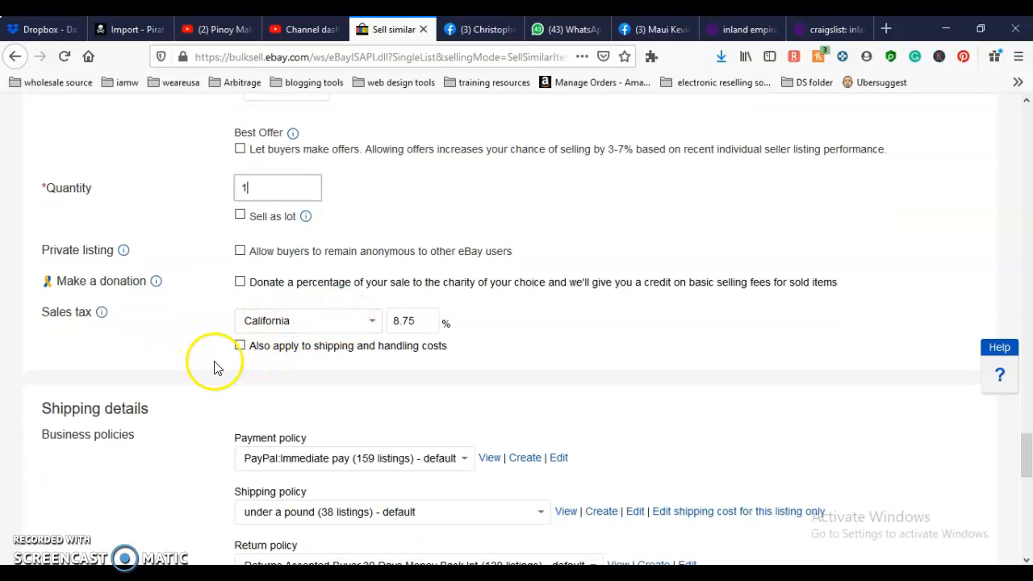
scroll(down, 3)
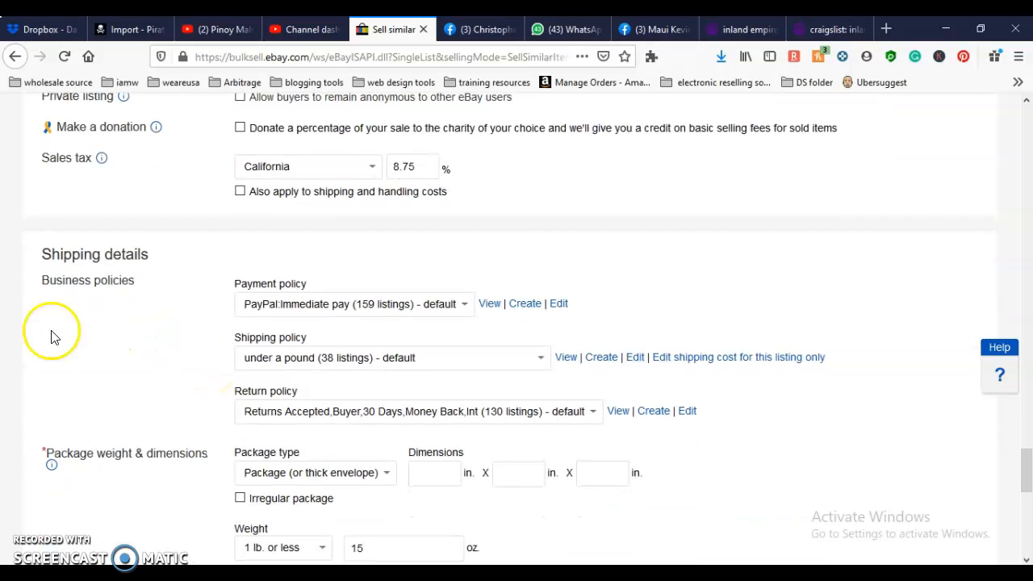
mouse_move(390, 301)
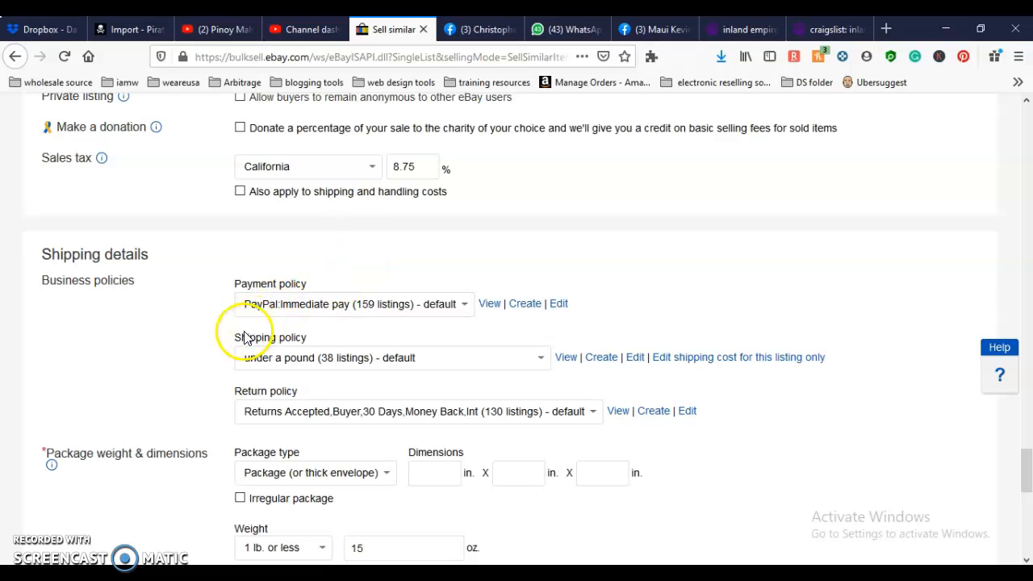
mouse_move(319, 349)
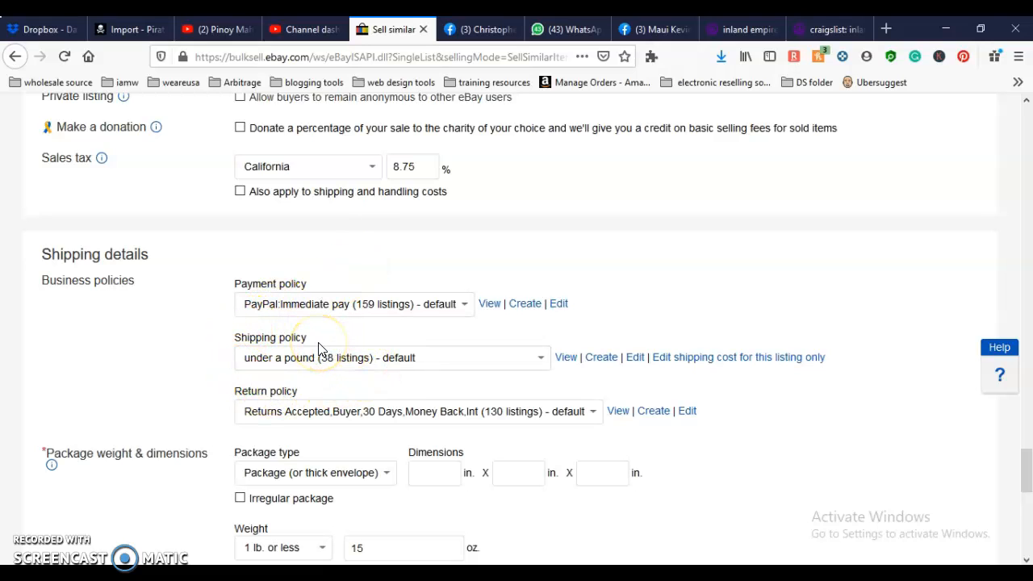
scroll(down, 3)
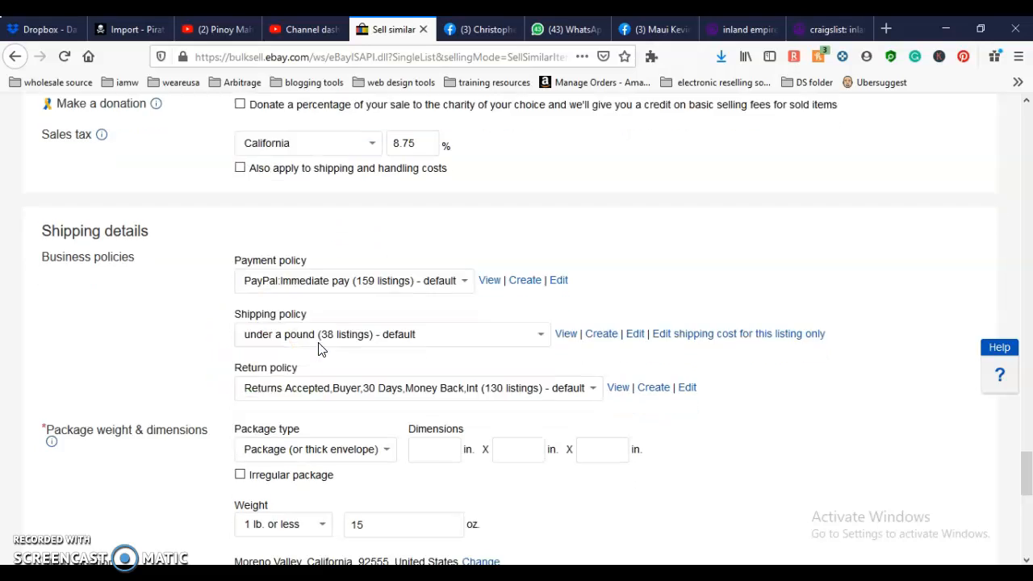
scroll(down, 3)
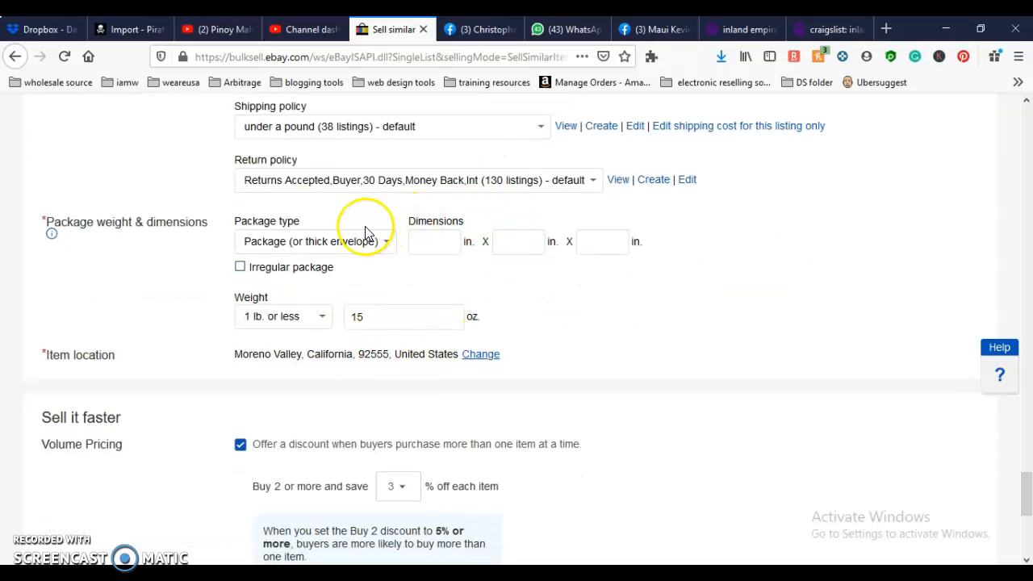
mouse_move(464, 279)
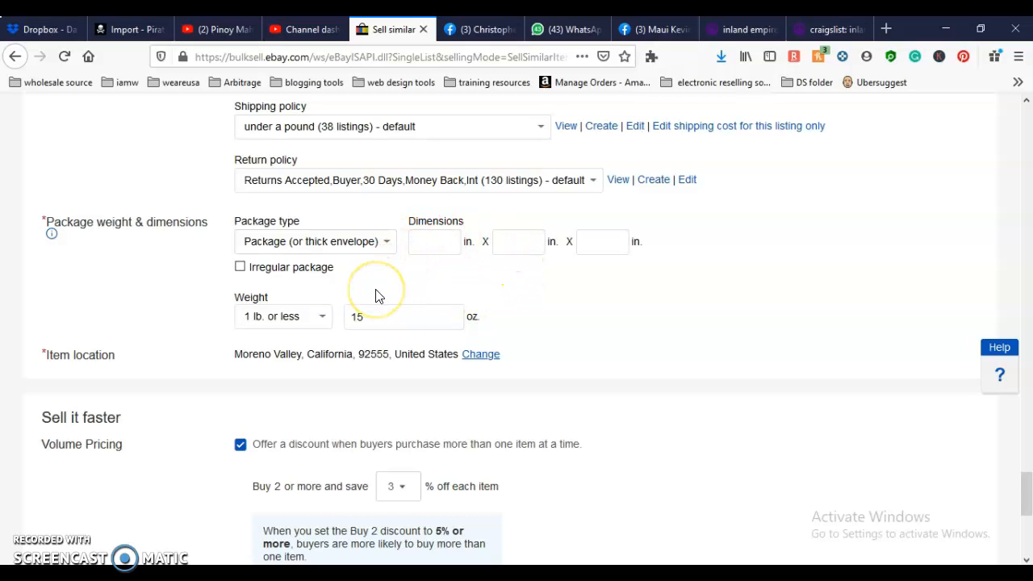
scroll(down, 3)
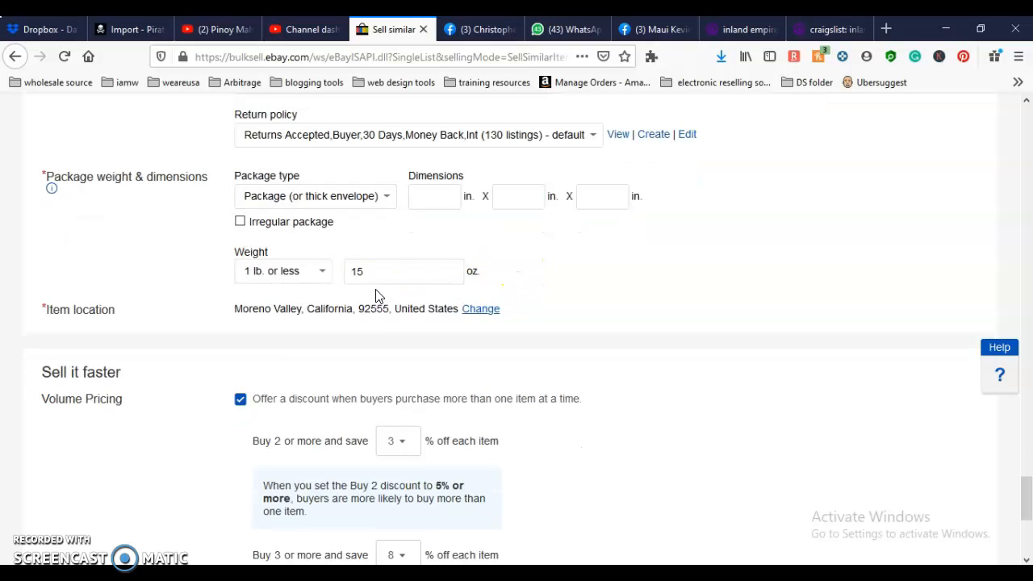
scroll(down, 3)
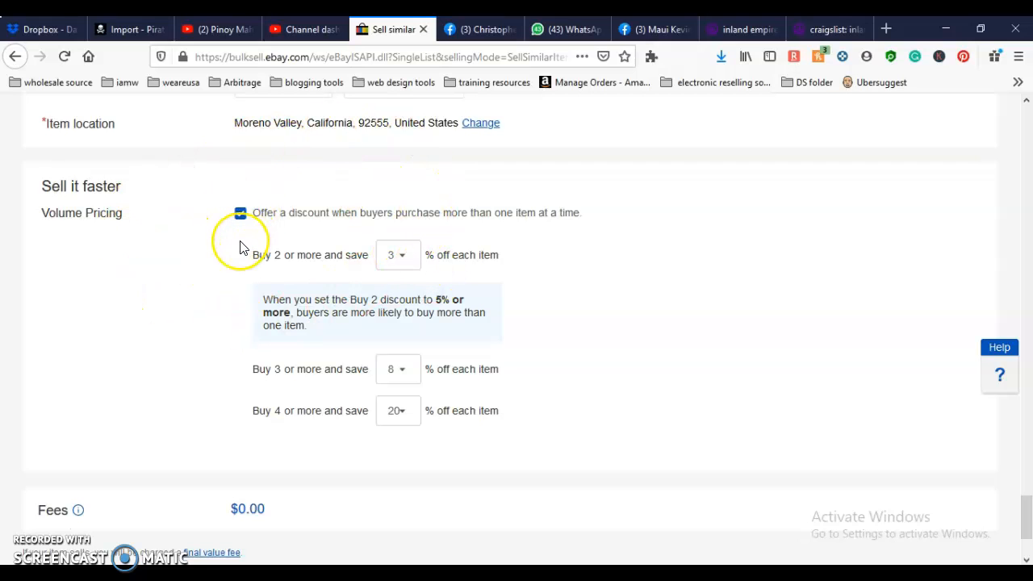
click(241, 212)
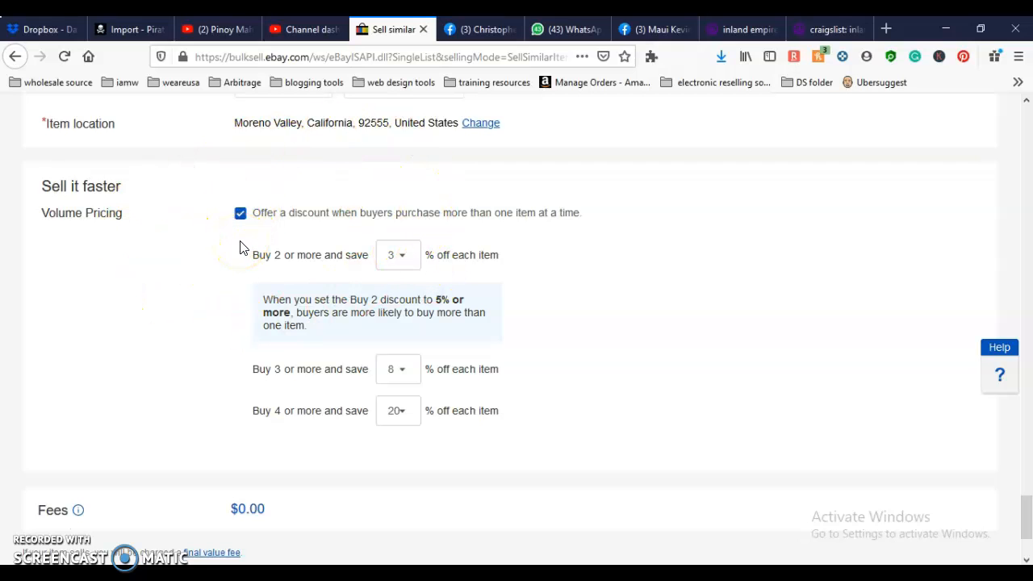
scroll(down, 3)
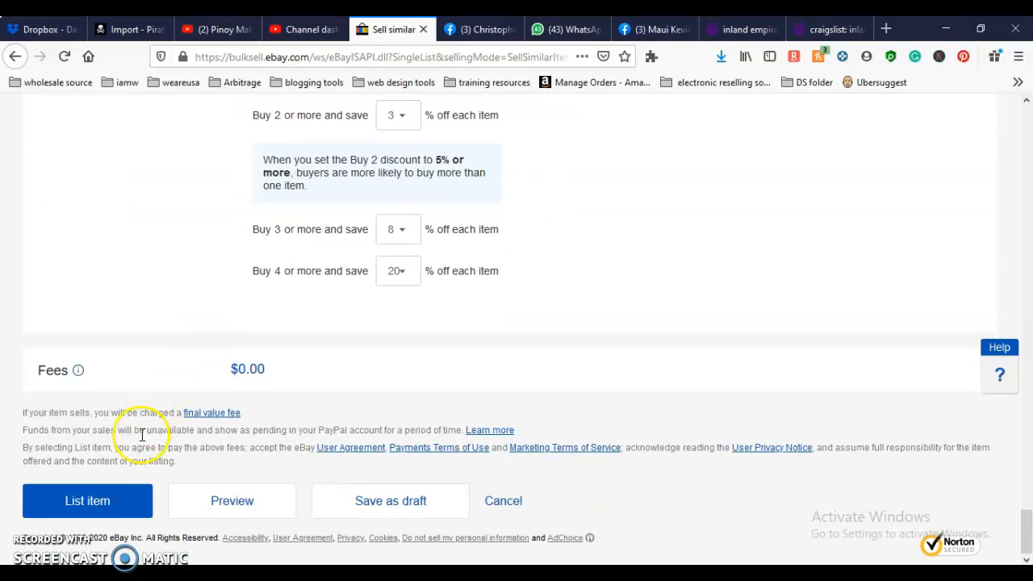